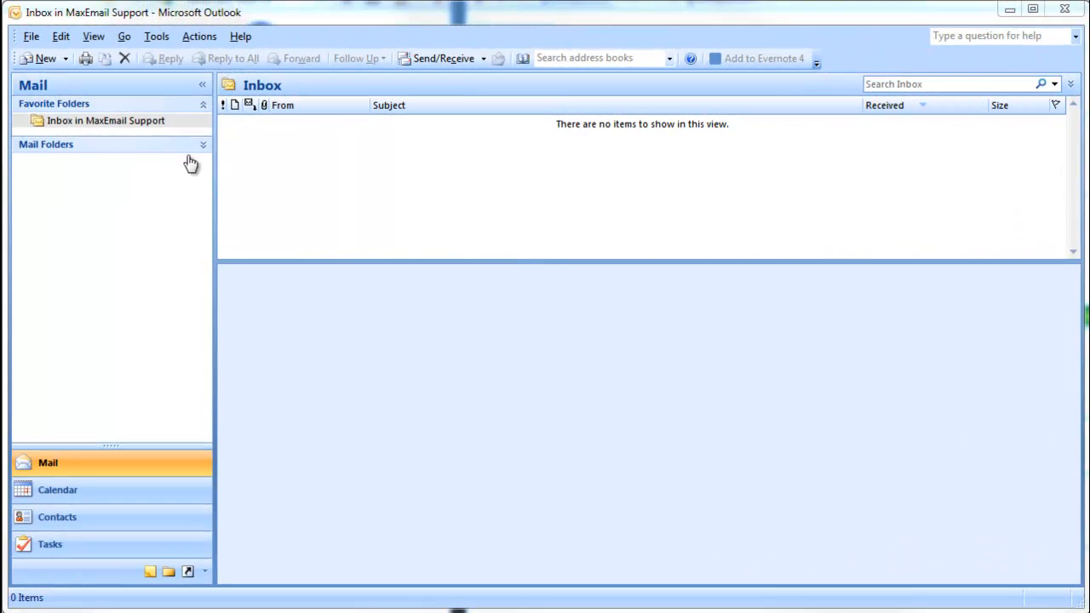
{"action": "mouse_move", "coordinate": [48, 66]}
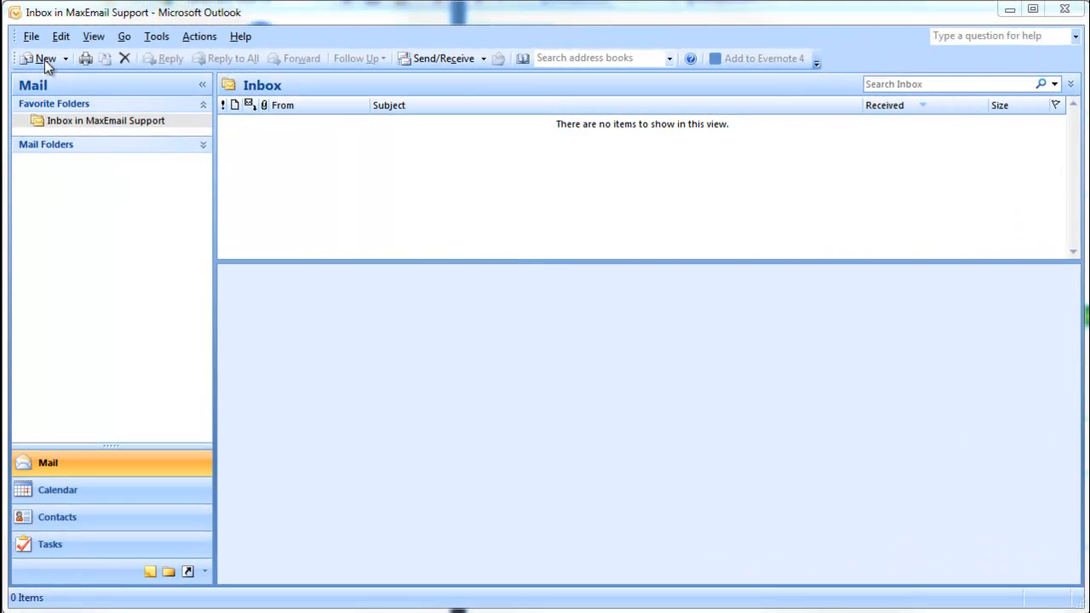
{"action": "left_click", "coordinate": [43, 58]}
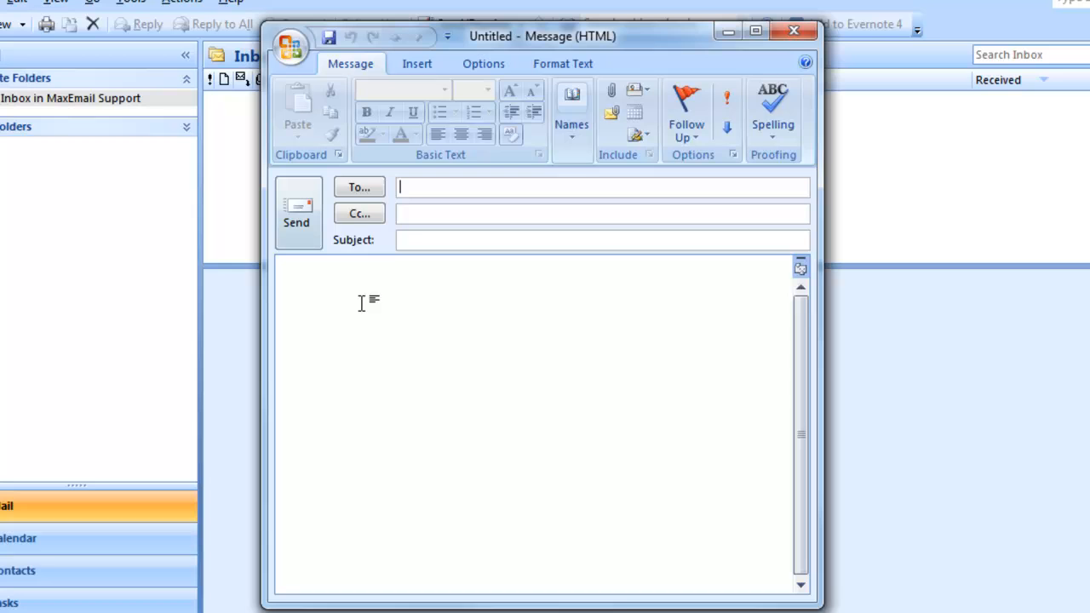
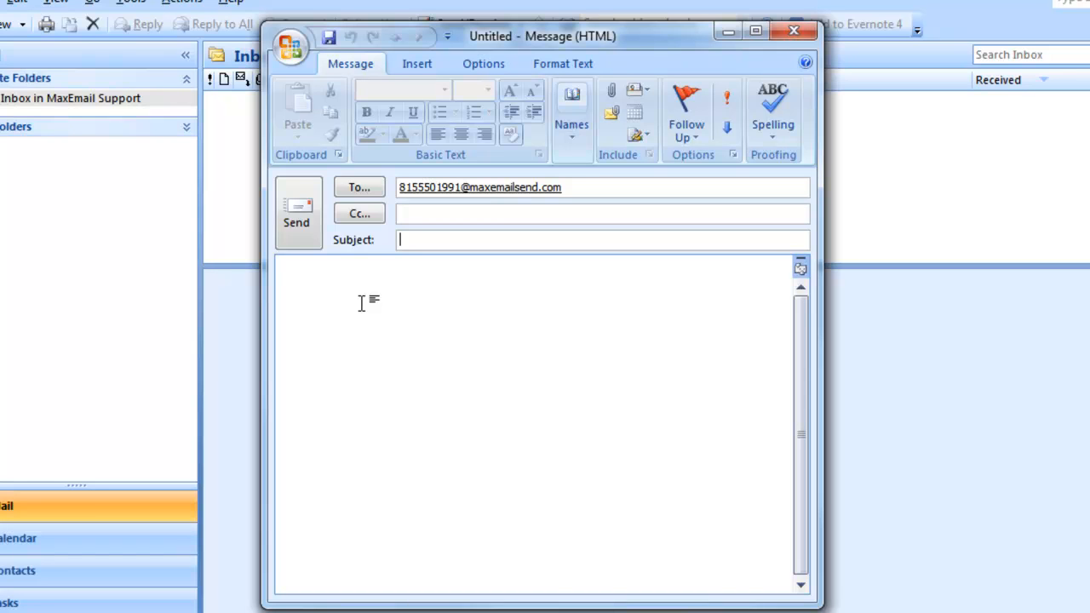
Enter subject 'Sample fax' and a body sentence about sending faxes through MaxEmail from your email program
{"action": "type", "text": "Sample fax"}
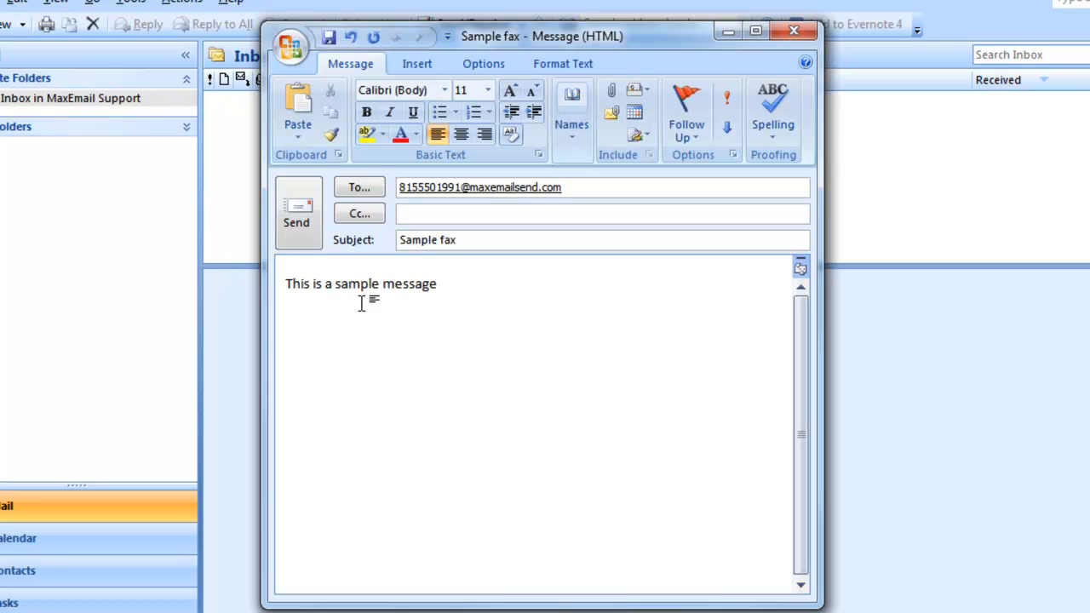
{"action": "type", "text": "showing how easy it is to send"}
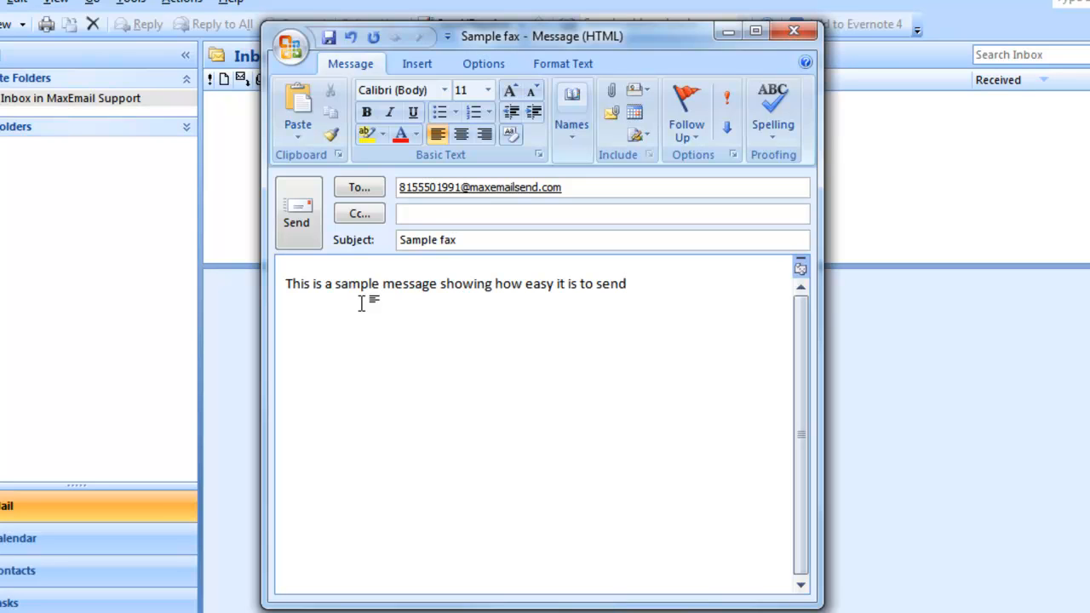
{"action": "type", "text": "faxes through the MaxEmail service"}
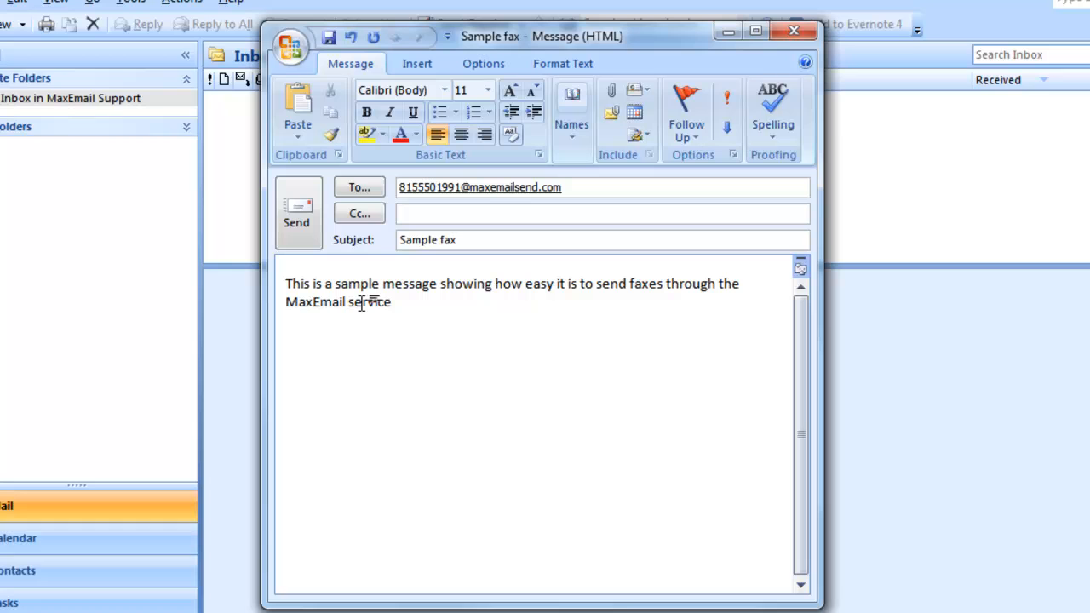
{"action": "type", "text": "using your email program!"}
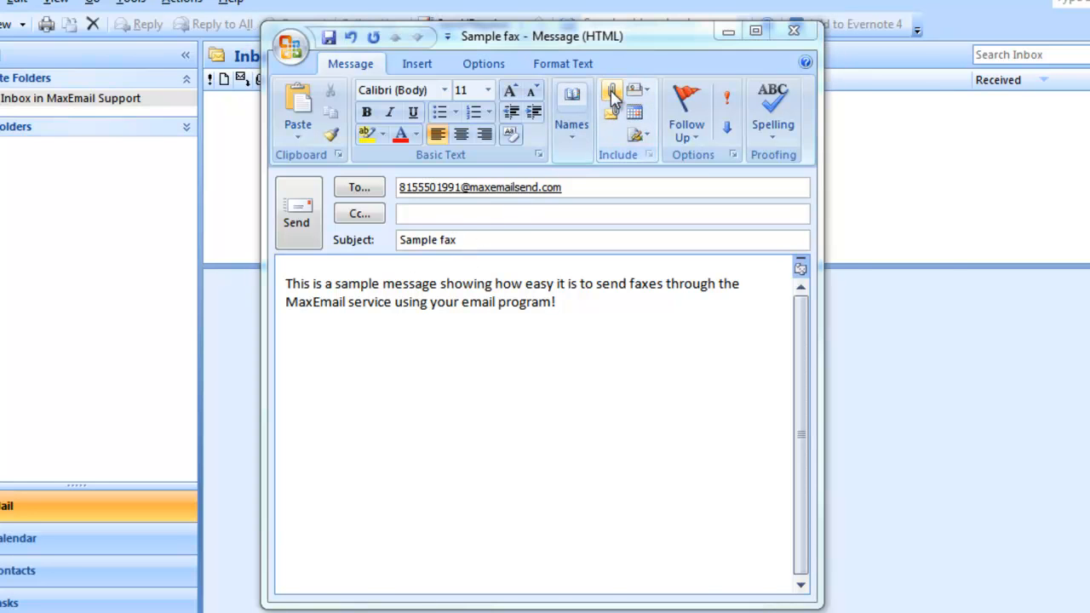
Finish with the composed fax email from the message ribbon
{"action": "left_click", "coordinate": [612, 92]}
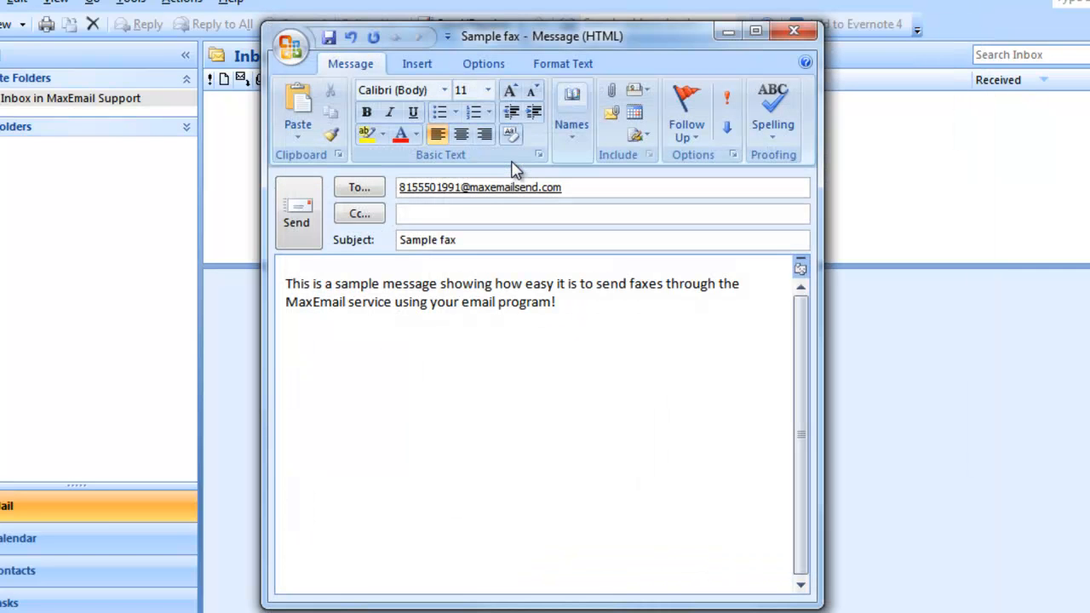
{"action": "mouse_move", "coordinate": [426, 167]}
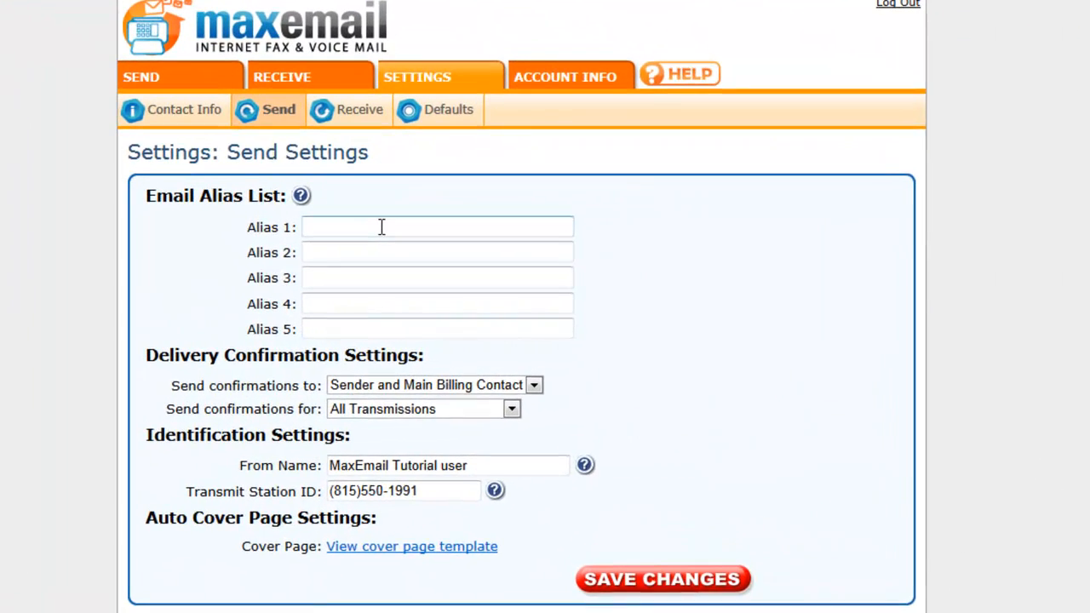
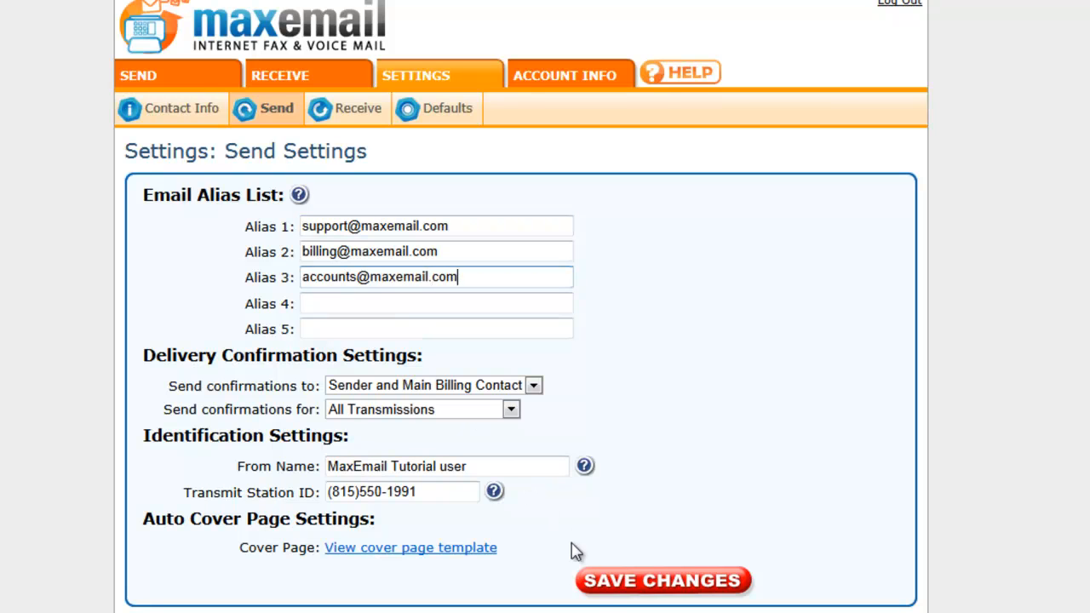
{"action": "left_click", "coordinate": [664, 579]}
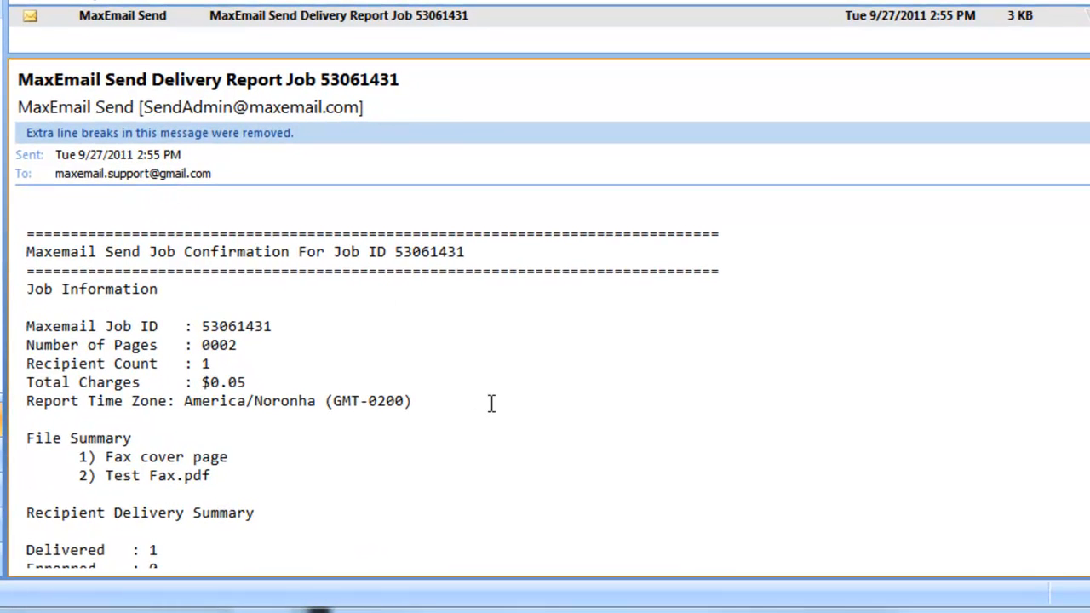
Scroll the delivery report down to the summary confirming the fax was delivered
{"action": "scroll", "scroll_direction": "down", "scroll_amount": 3}
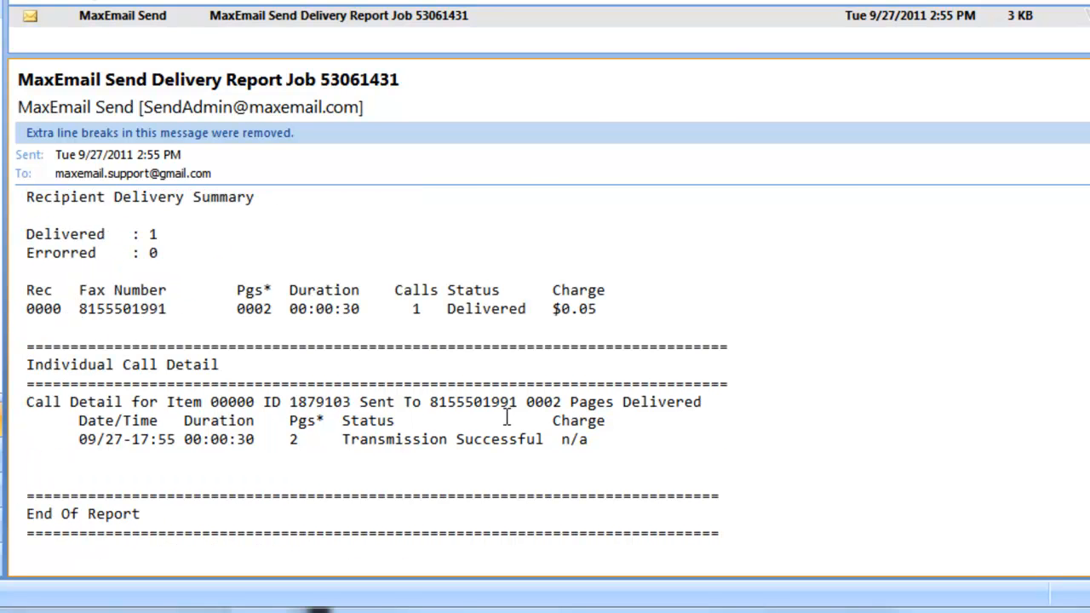
{"action": "mouse_move", "coordinate": [476, 405]}
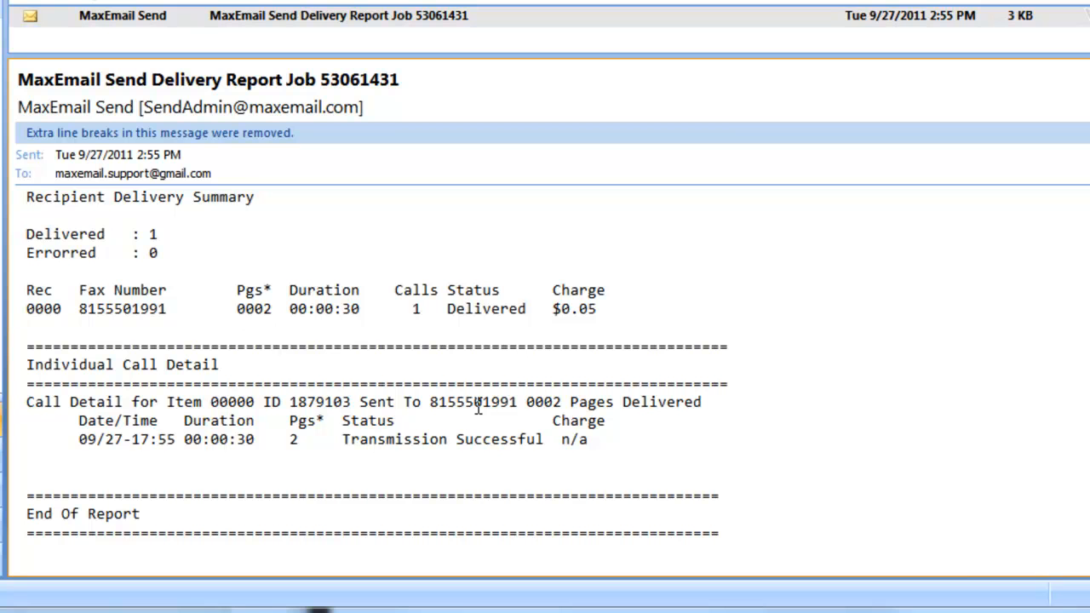